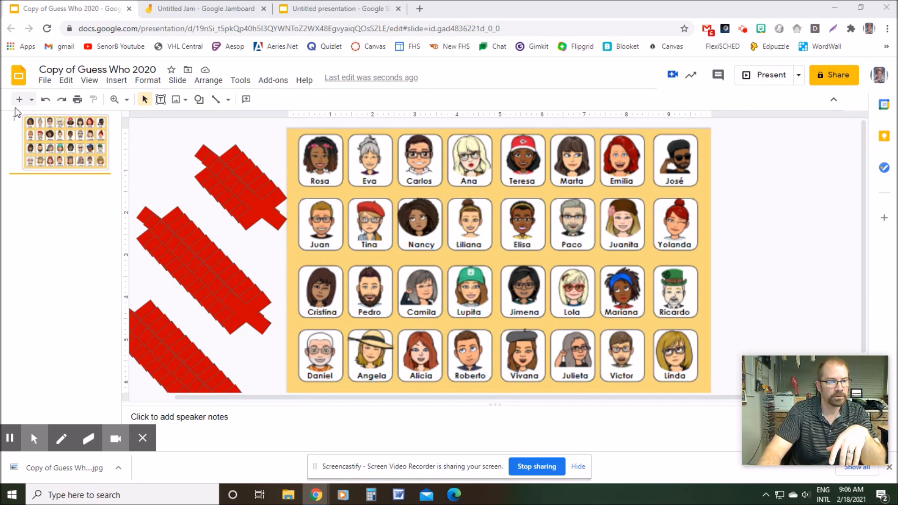
# - Download the current Guess Who slide as a JPEG image and switch to Jamboard
pyautogui.click(44, 79)
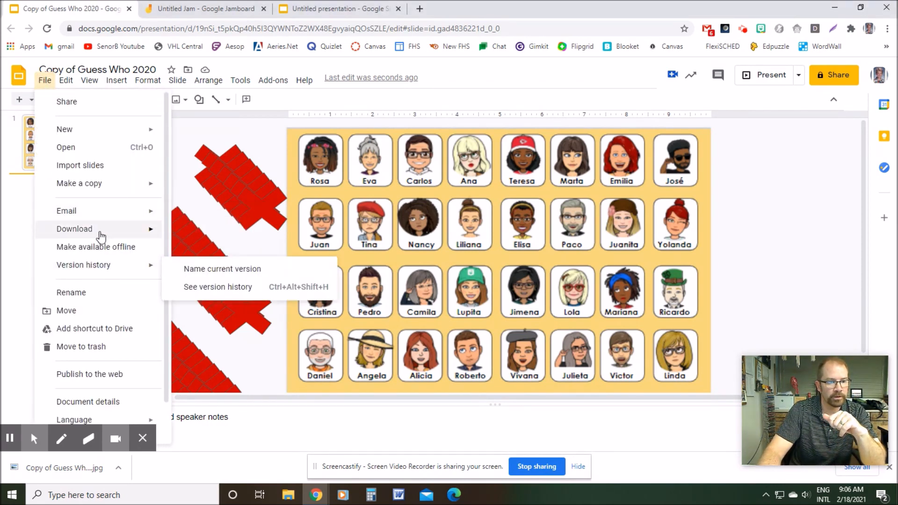
pyautogui.click(74, 228)
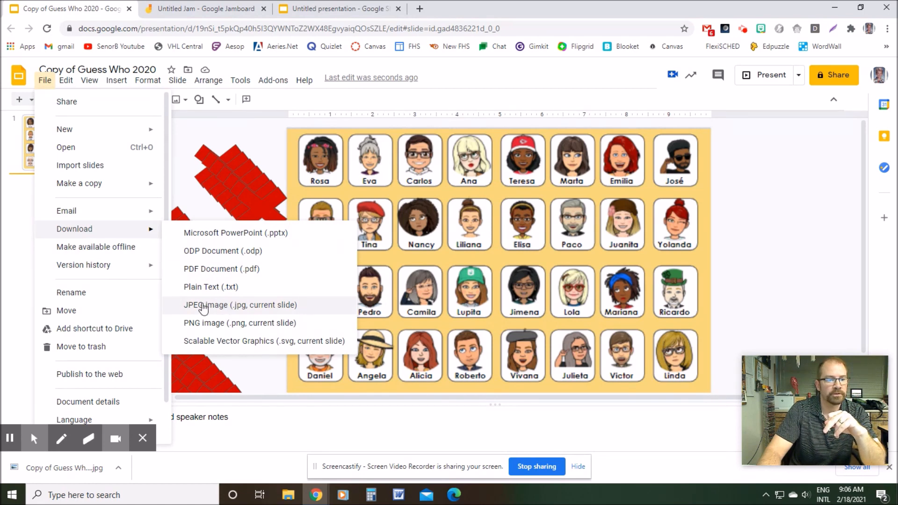
pyautogui.click(204, 9)
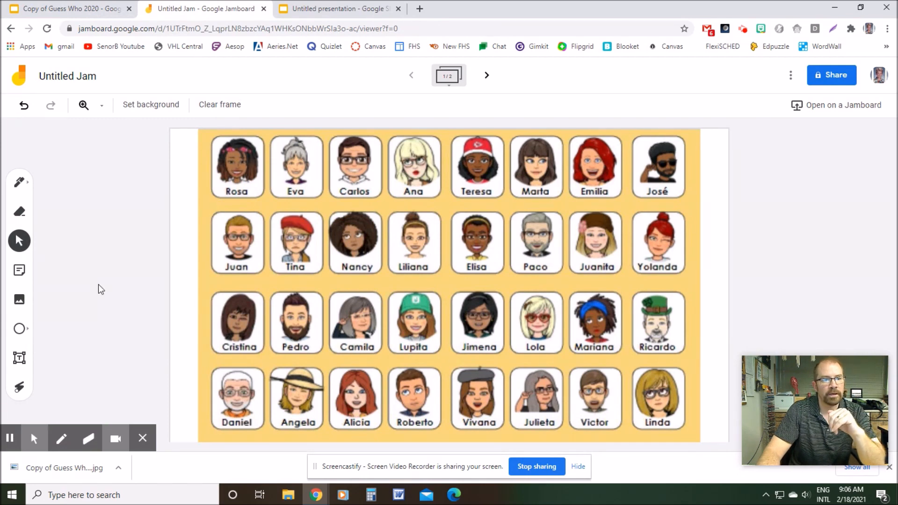
# - Set the frame background to the Copy of Guess Who 2020 image from Downloads
pyautogui.click(151, 105)
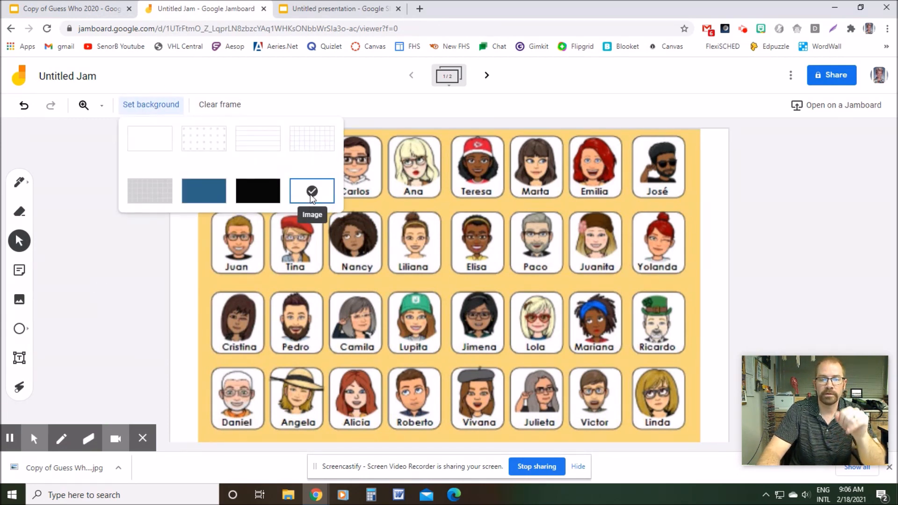
pyautogui.click(312, 191)
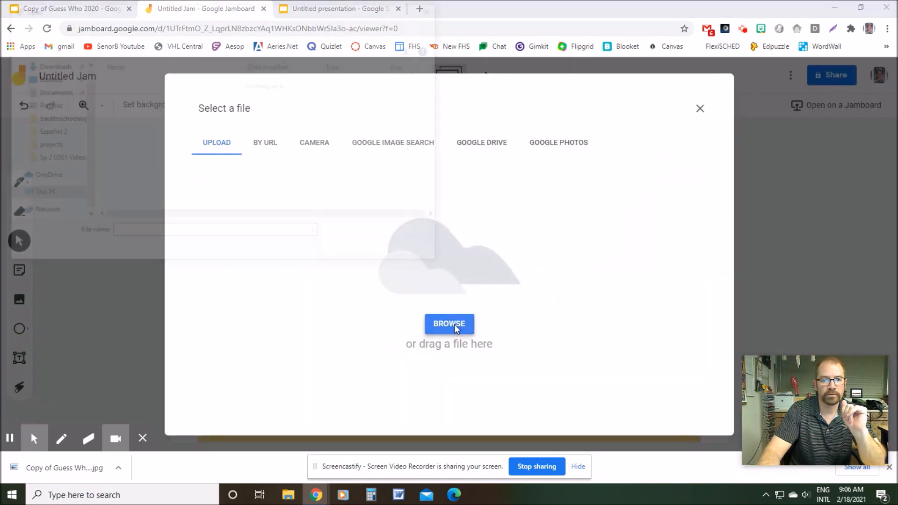
pyautogui.click(449, 323)
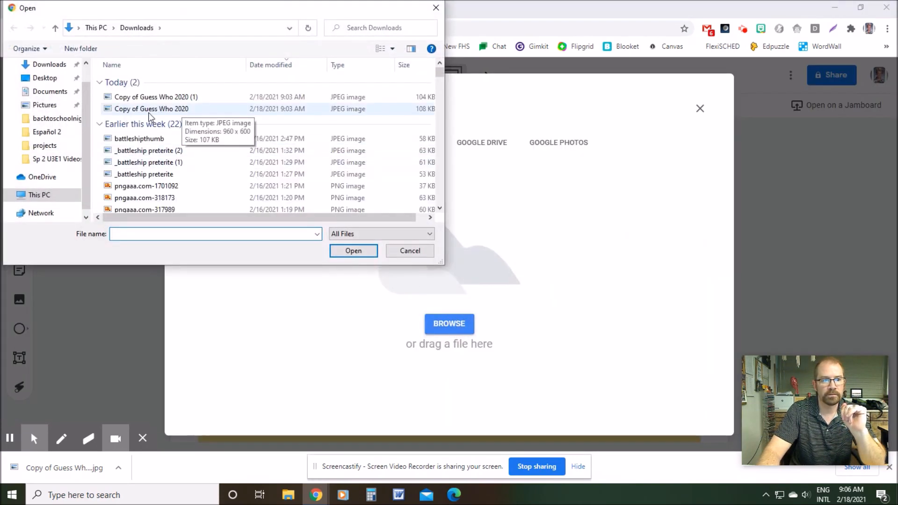
pyautogui.click(151, 109)
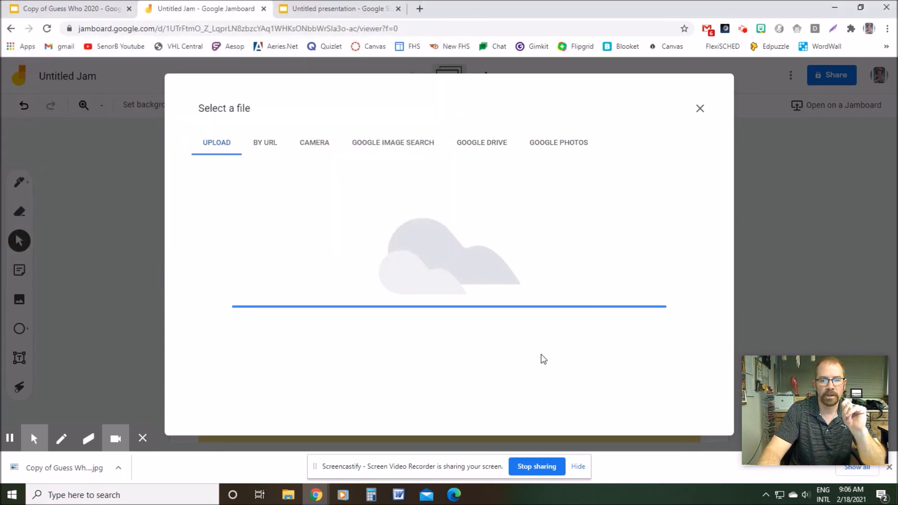
pyautogui.click(700, 108)
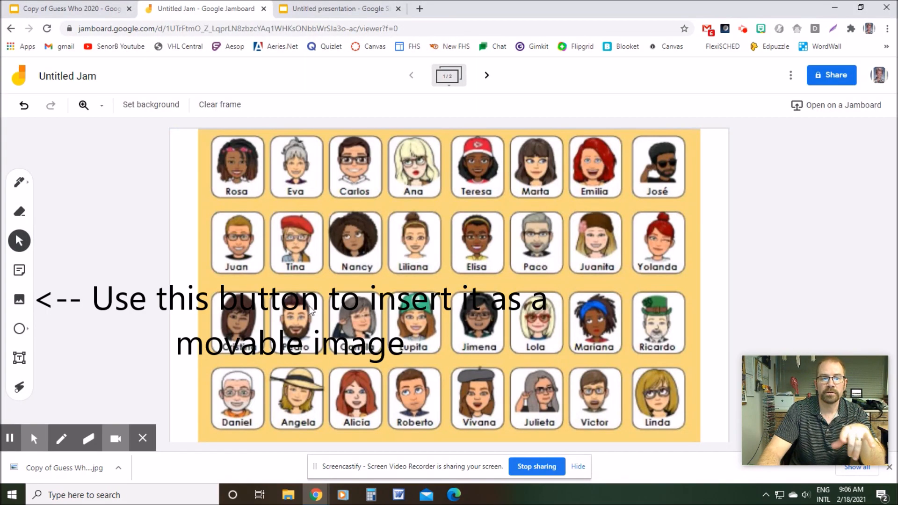
pyautogui.moveTo(196, 365)
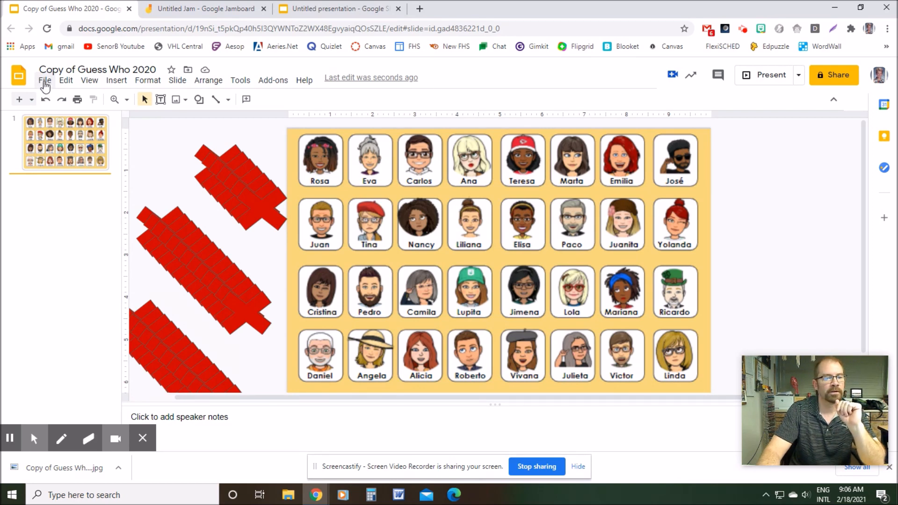
# - Change the presentation's page size to Widescreen 16:9
pyautogui.click(44, 79)
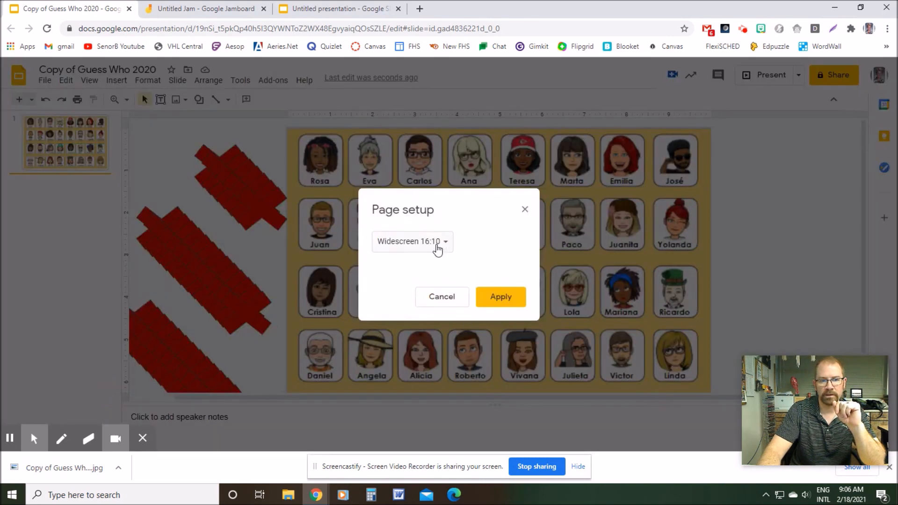
pyautogui.click(411, 241)
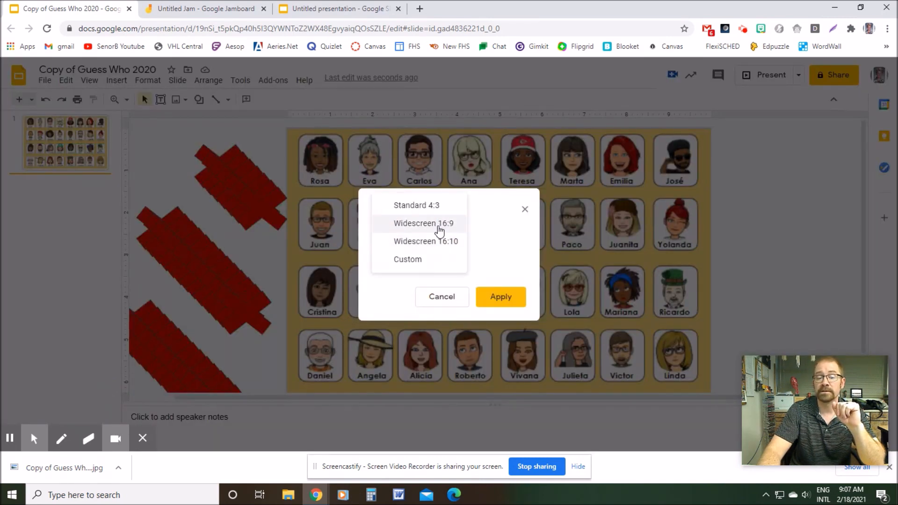
pyautogui.click(500, 297)
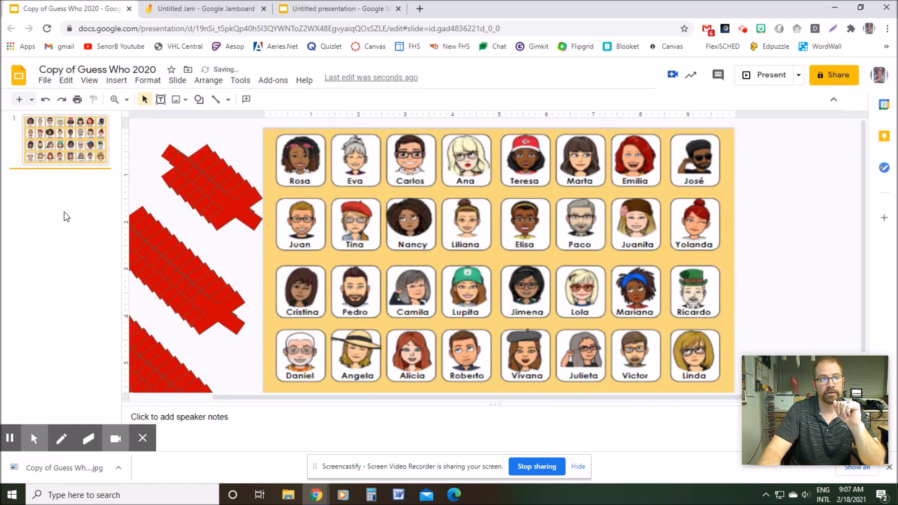
# - Download the resized Guess Who slide again as a JPEG image
pyautogui.click(44, 80)
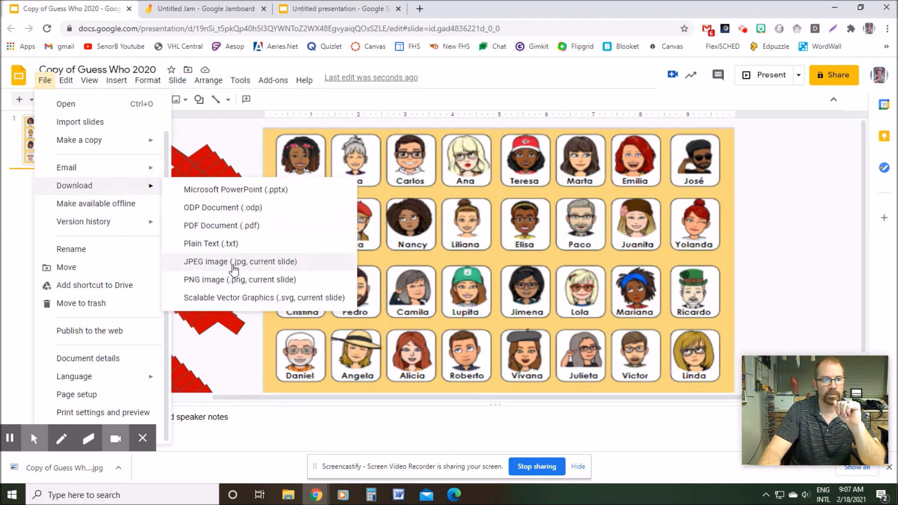
pyautogui.click(204, 8)
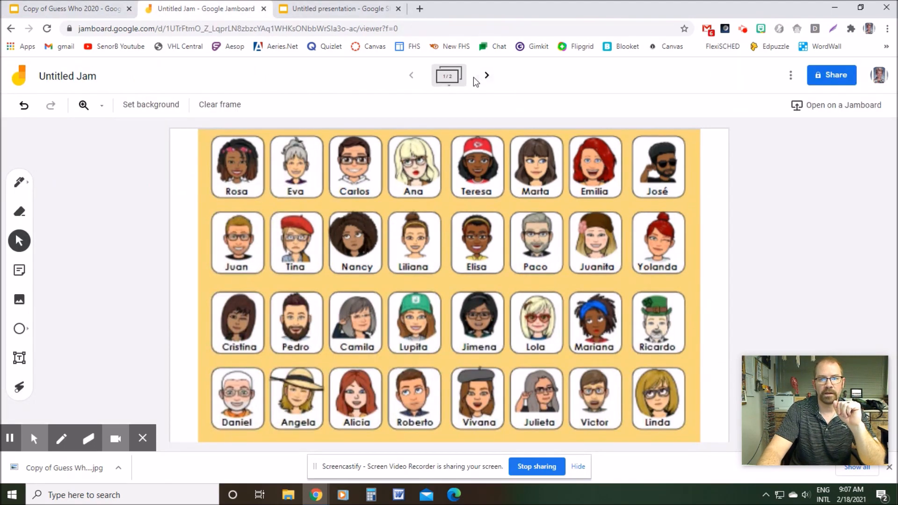
# - View Jam frame 2/2 with the 16:9 background, then go to the Untitled presentation
pyautogui.click(487, 75)
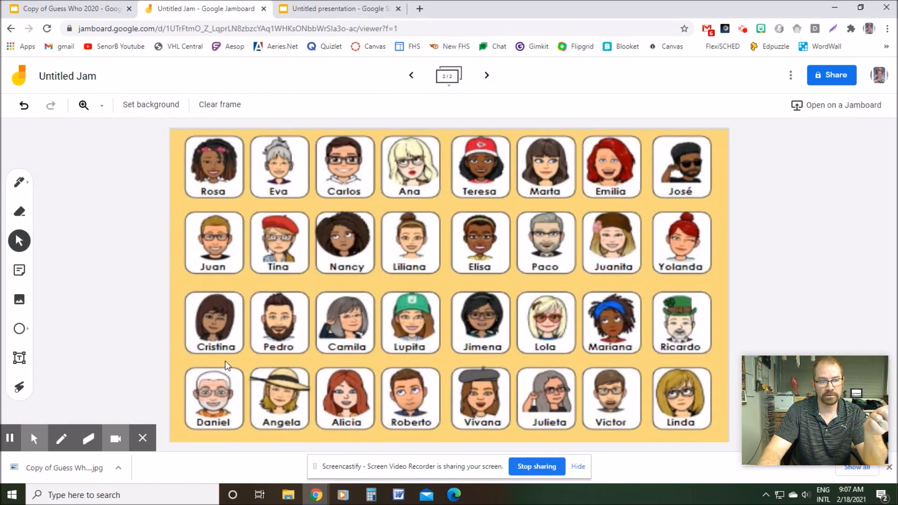
pyautogui.click(338, 9)
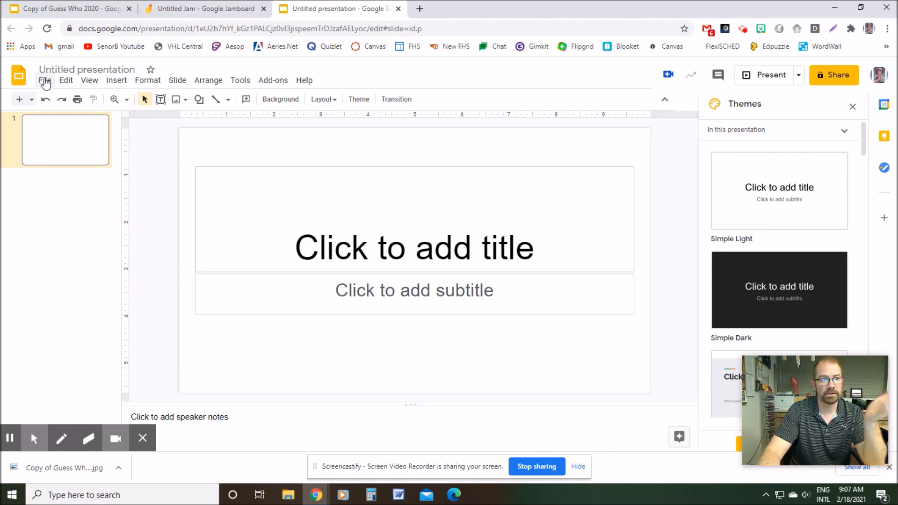
# - Check the new presentation's page setup shows Widescreen 16:9 and cancel without changes
pyautogui.click(44, 80)
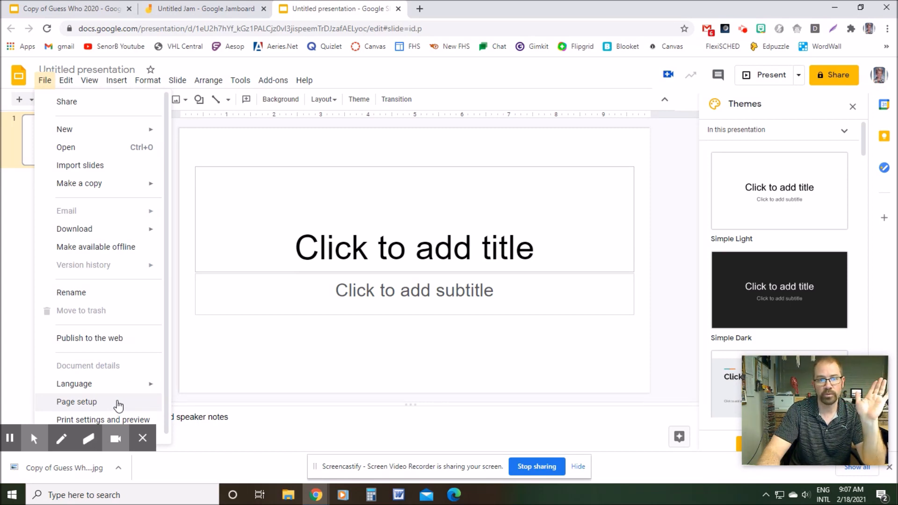
pyautogui.click(76, 401)
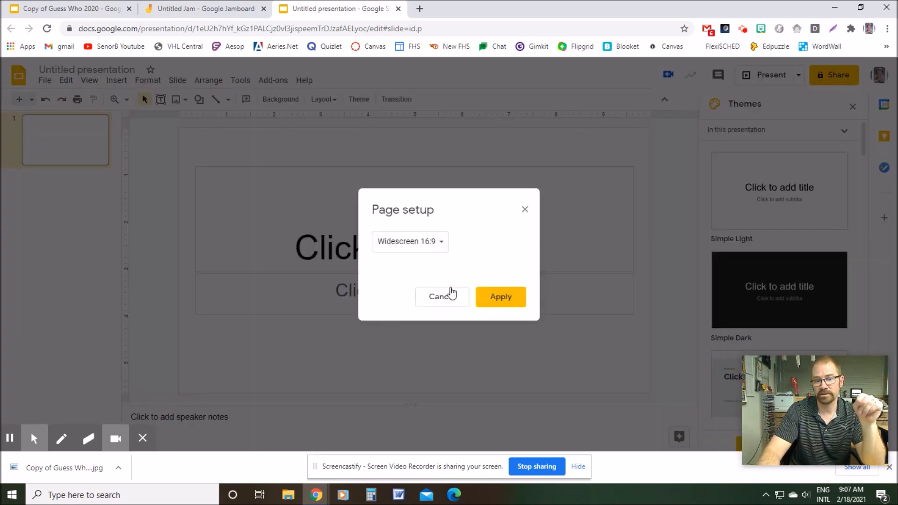
pyautogui.click(69, 8)
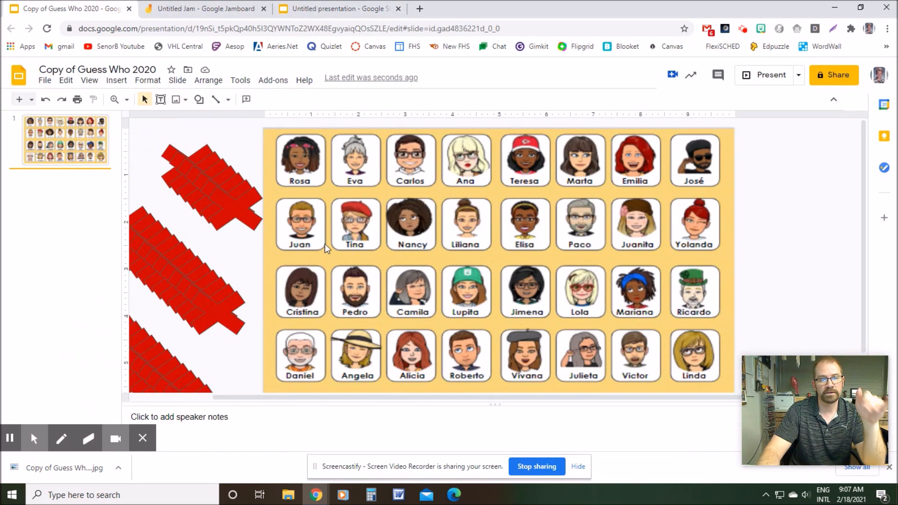